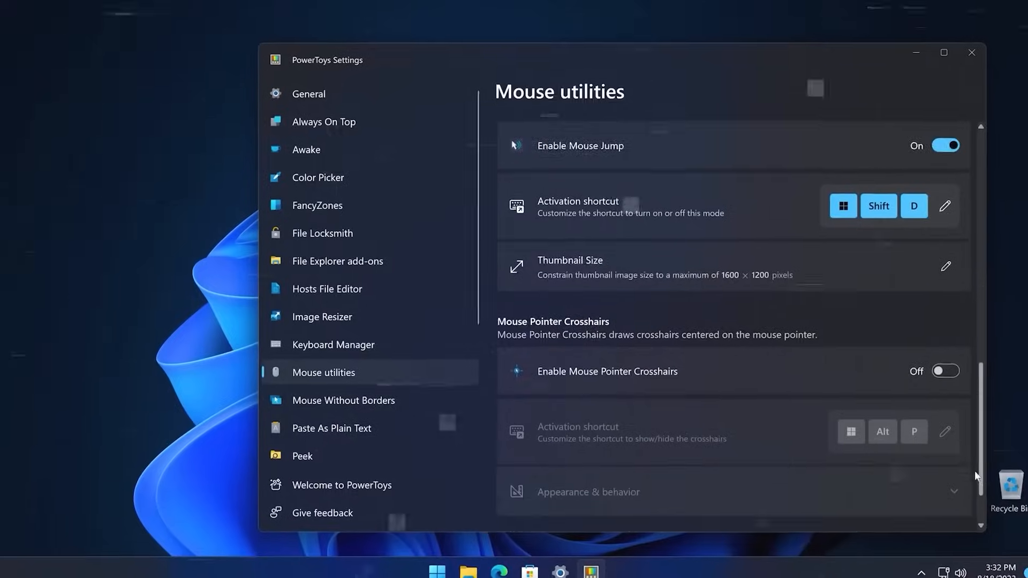
pyautogui.scroll(-3)
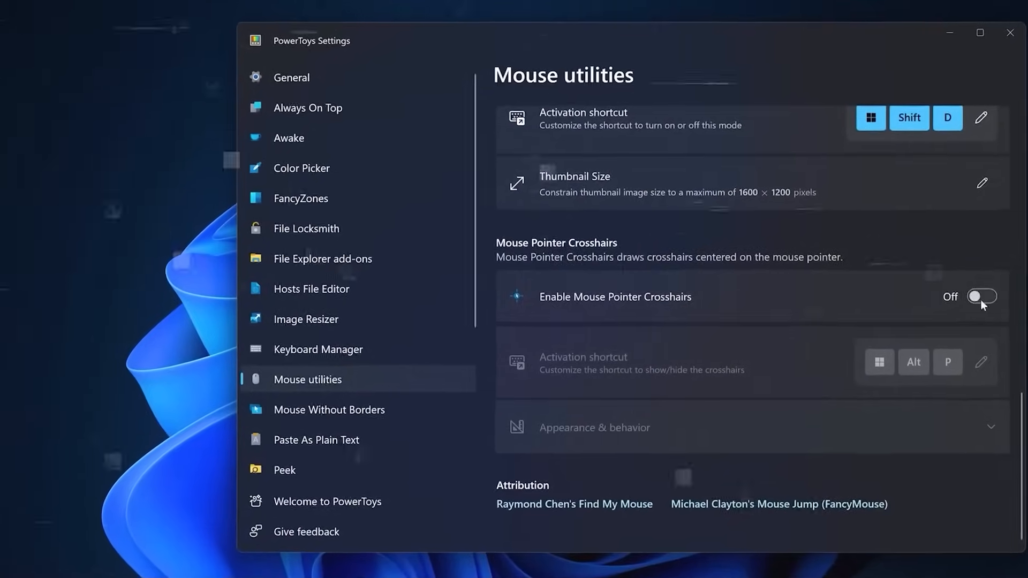